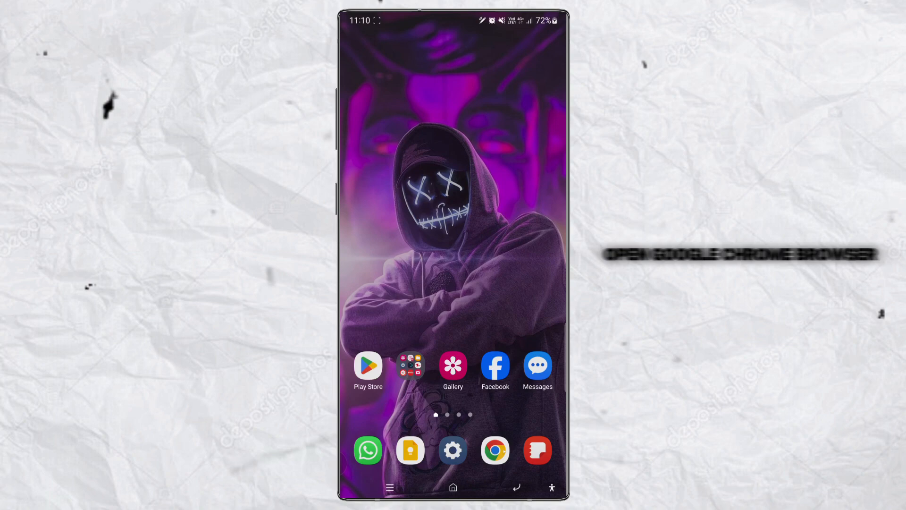
- Launch Chrome and load facebook.com
click(494, 450)
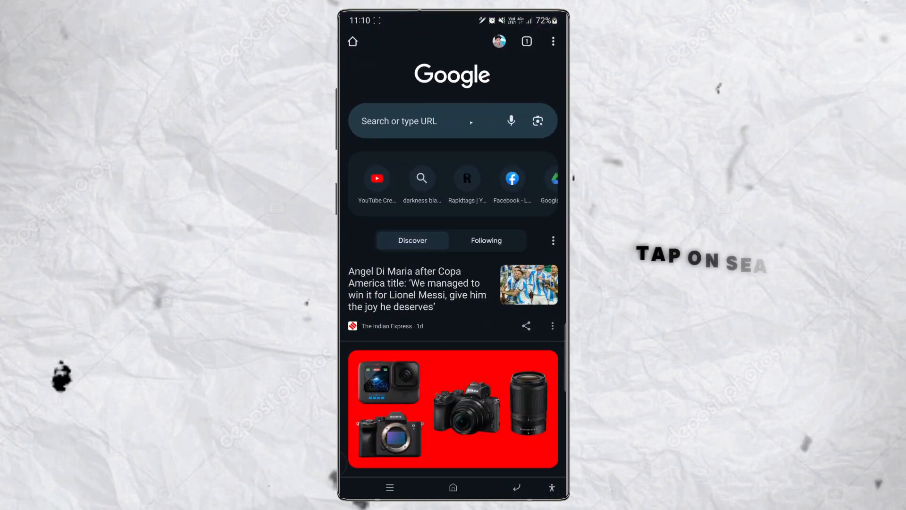
click(417, 121)
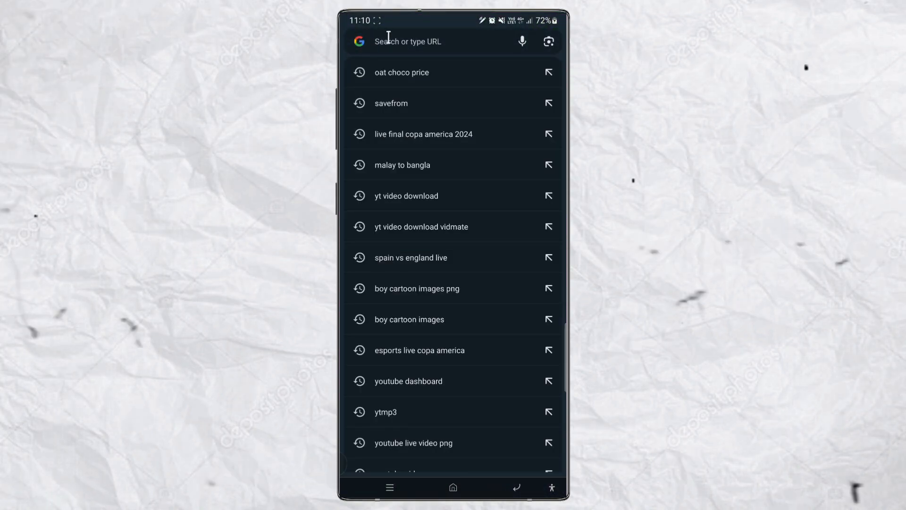
text(facebook.com/?_rdc=1)
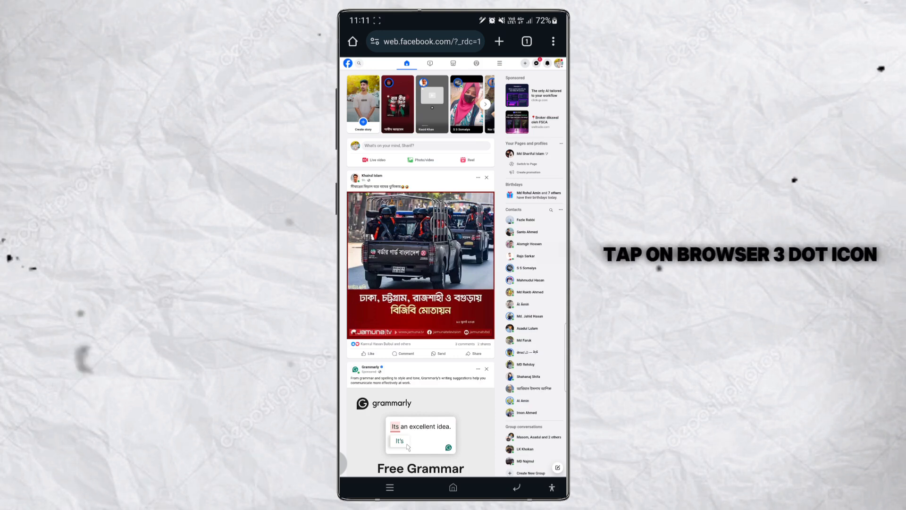
click(553, 41)
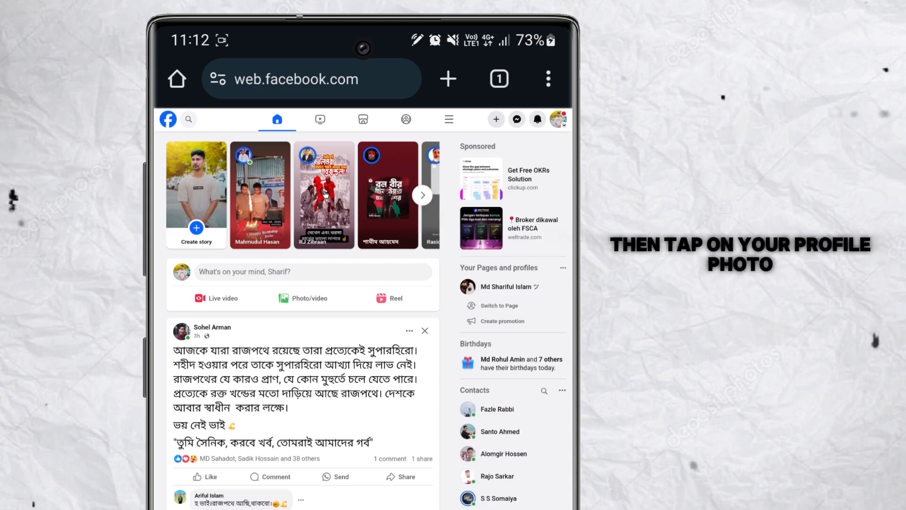
- Go to Settings & privacy from the profile photo menu
click(558, 119)
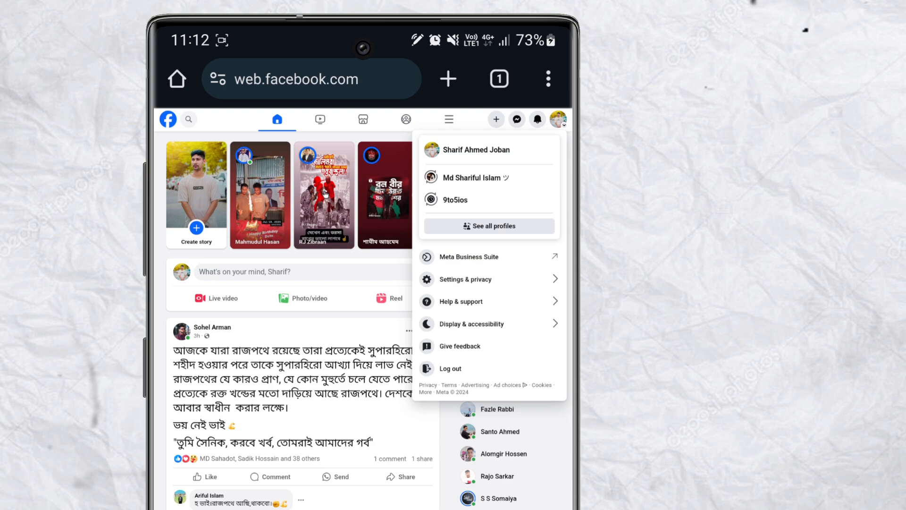
click(466, 279)
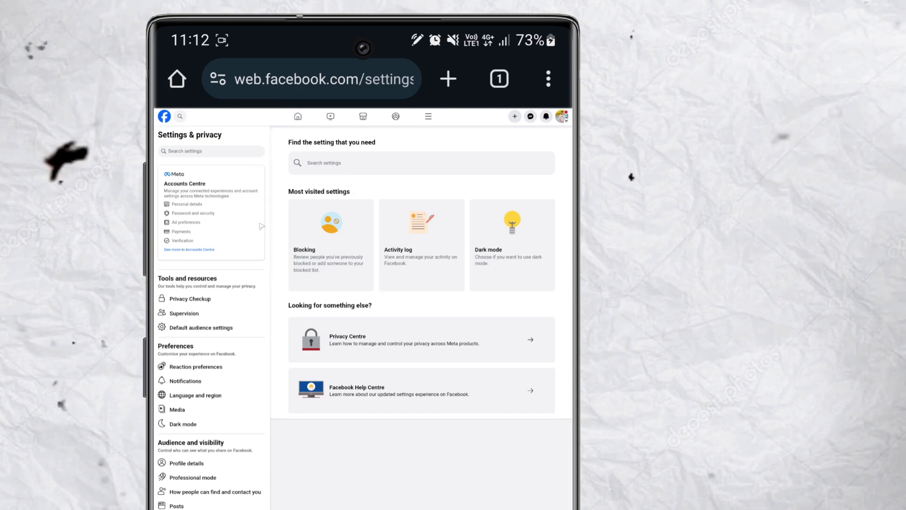
- Go to Accounts Centre Personal details, then Contact info
click(188, 250)
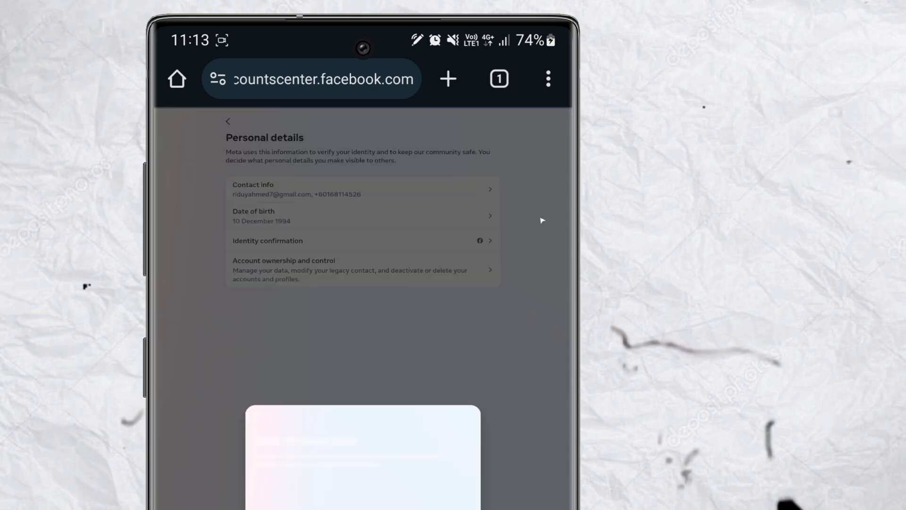
click(363, 189)
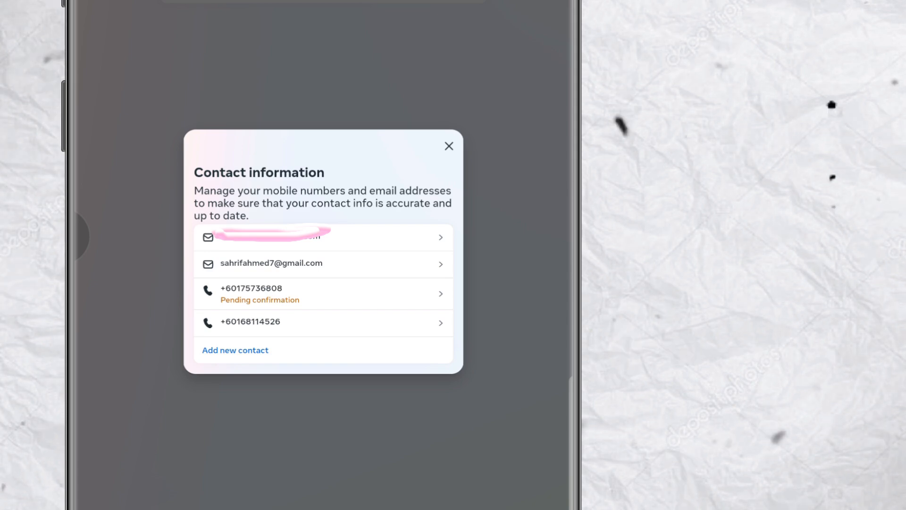
- Select the second email address and confirm its deletion
click(322, 263)
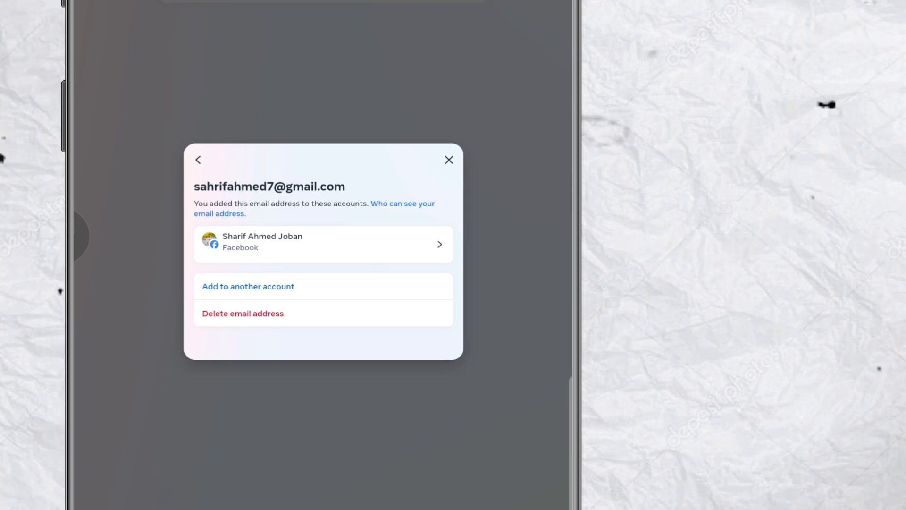
click(242, 314)
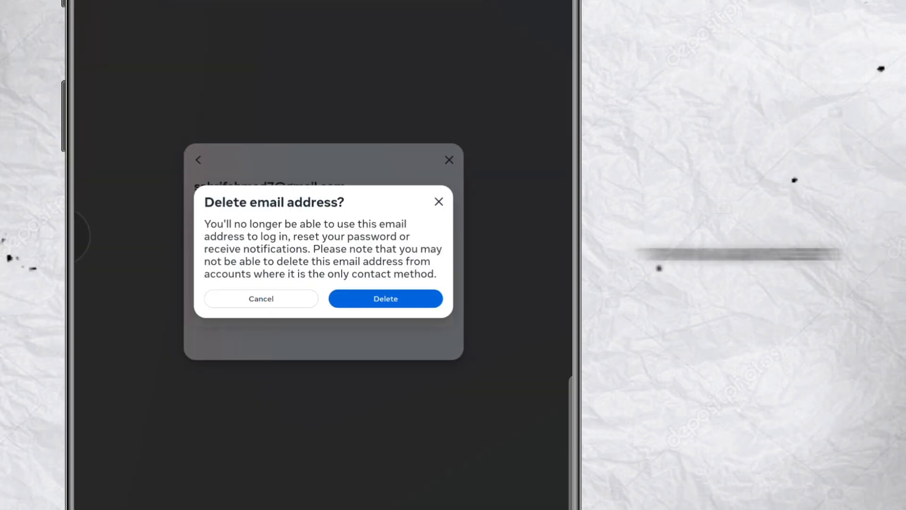
click(261, 298)
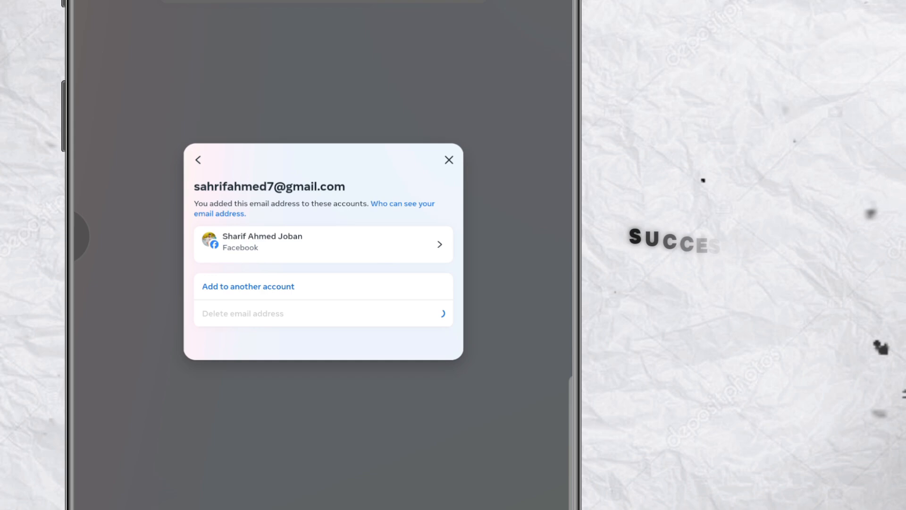